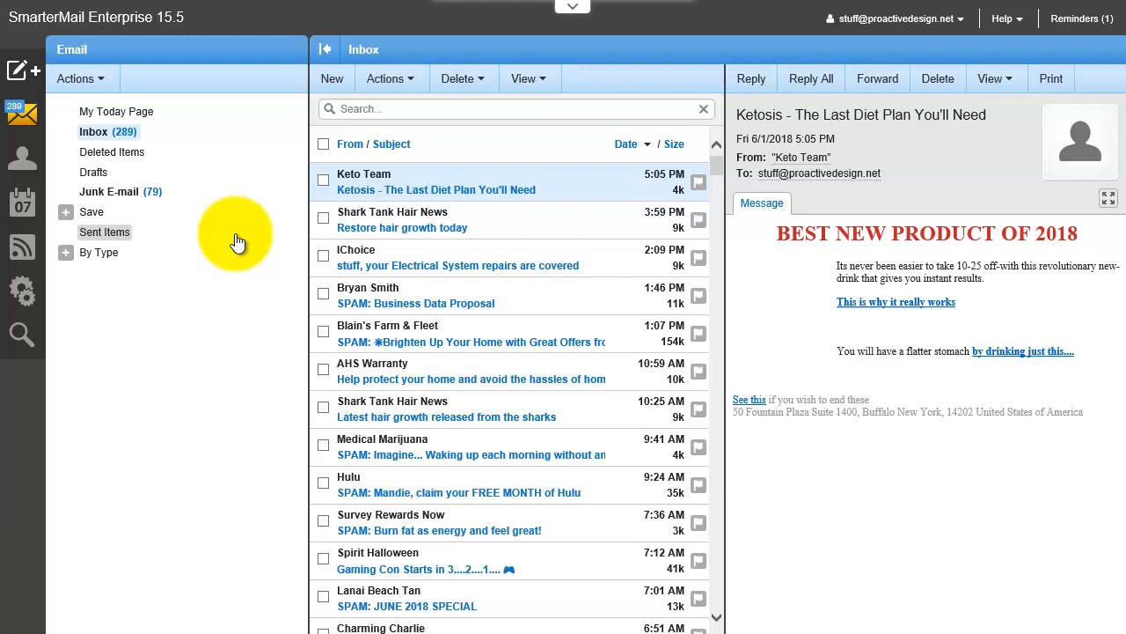
mouse_move(52, 138)
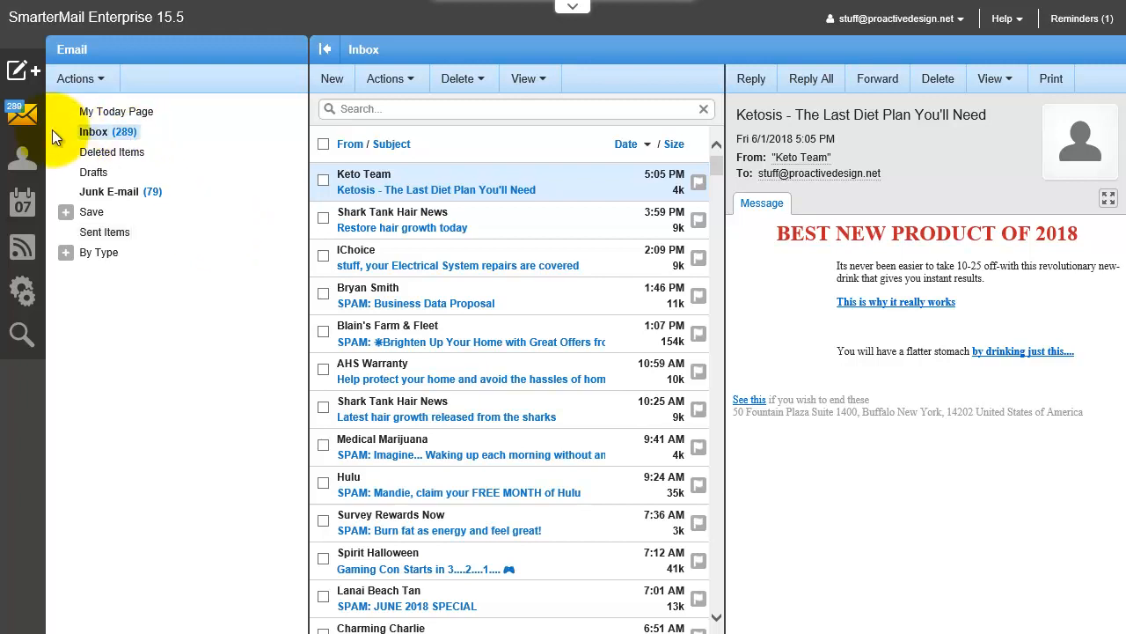
mouse_move(137, 227)
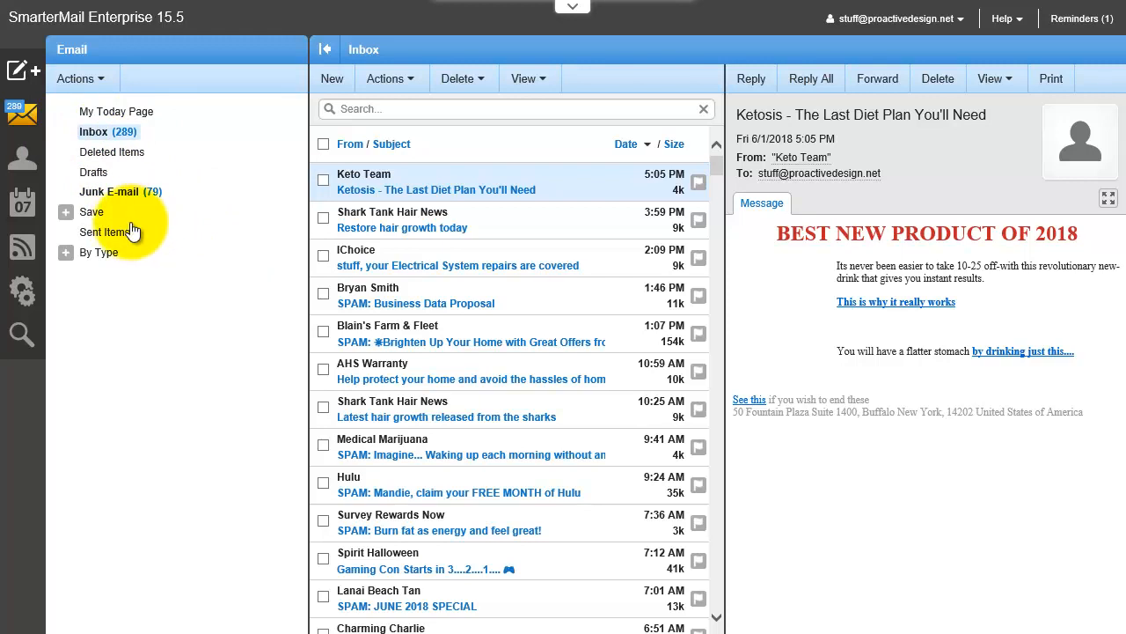
left_click(21, 159)
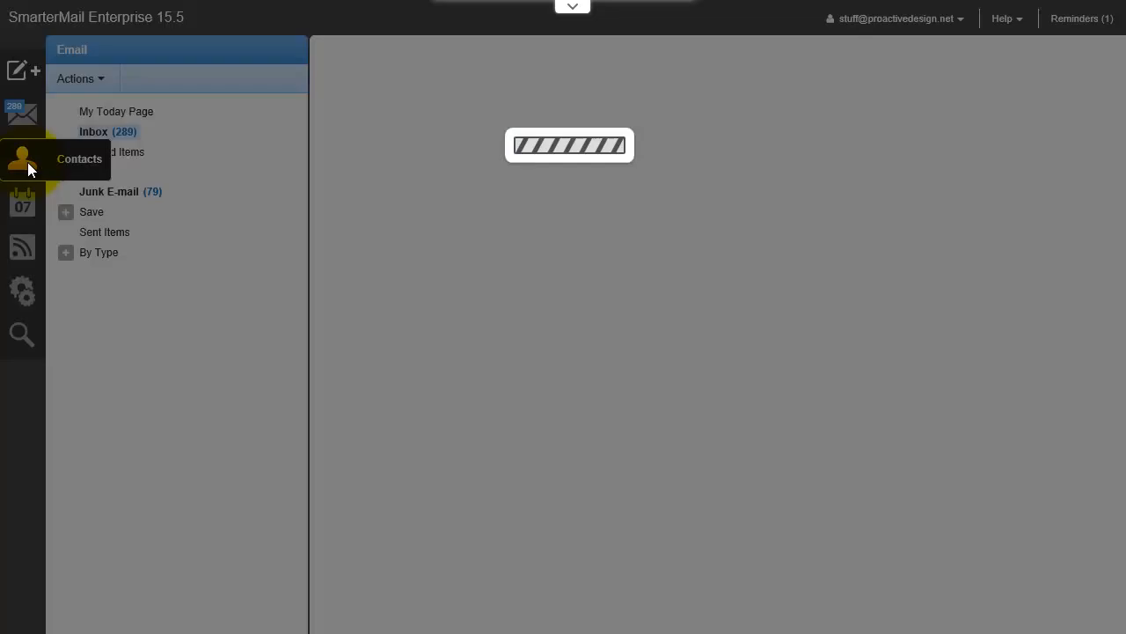
left_click(22, 158)
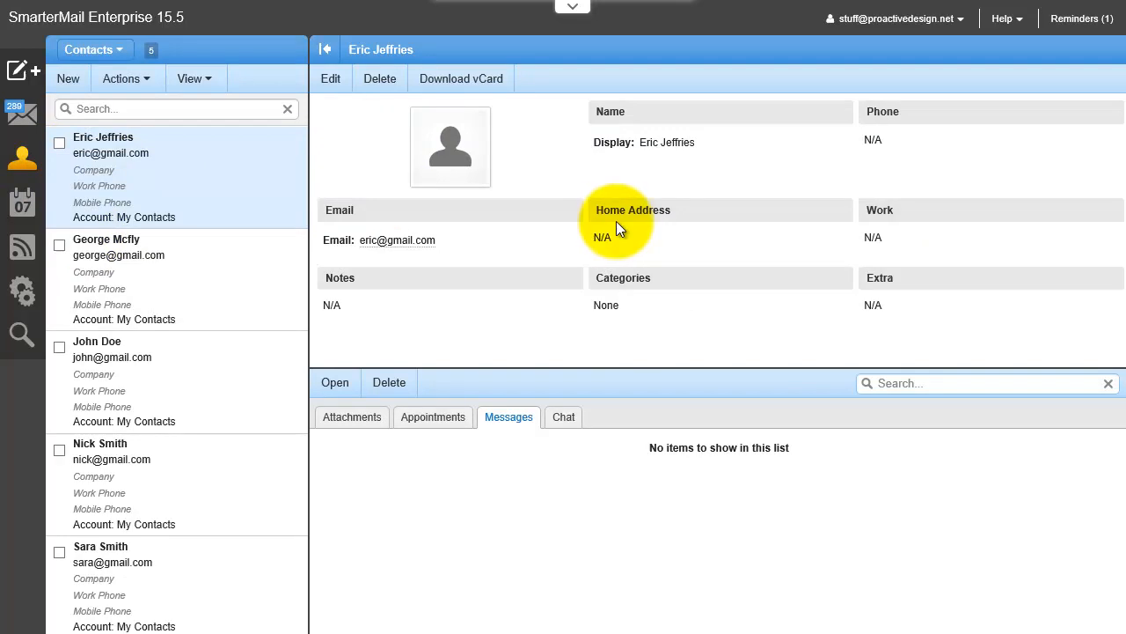
mouse_move(606, 231)
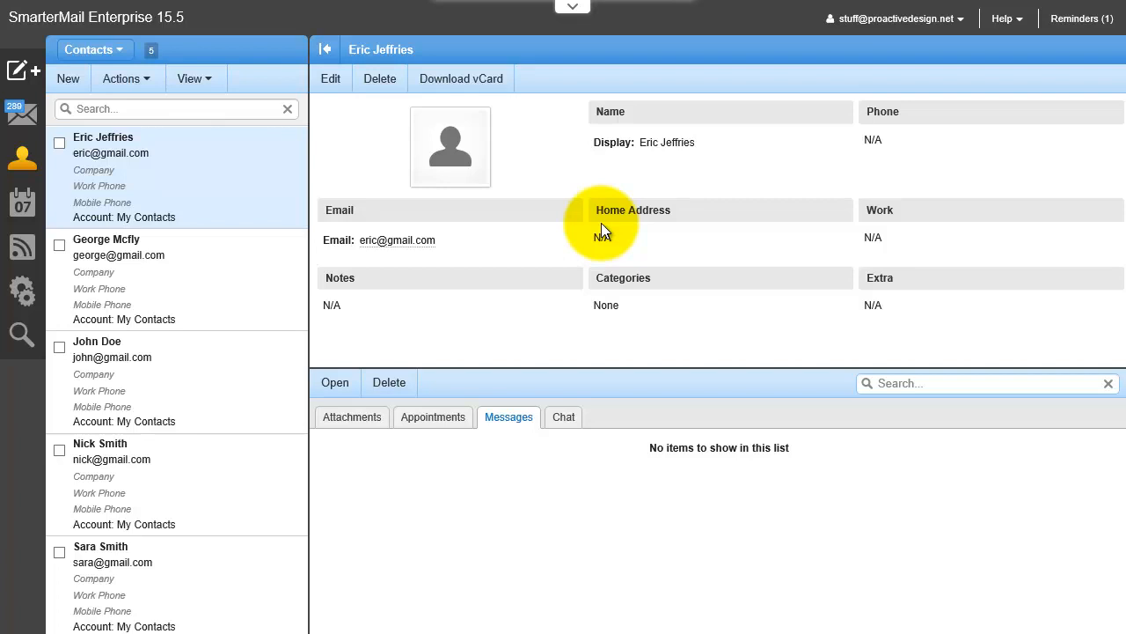
mouse_move(264, 443)
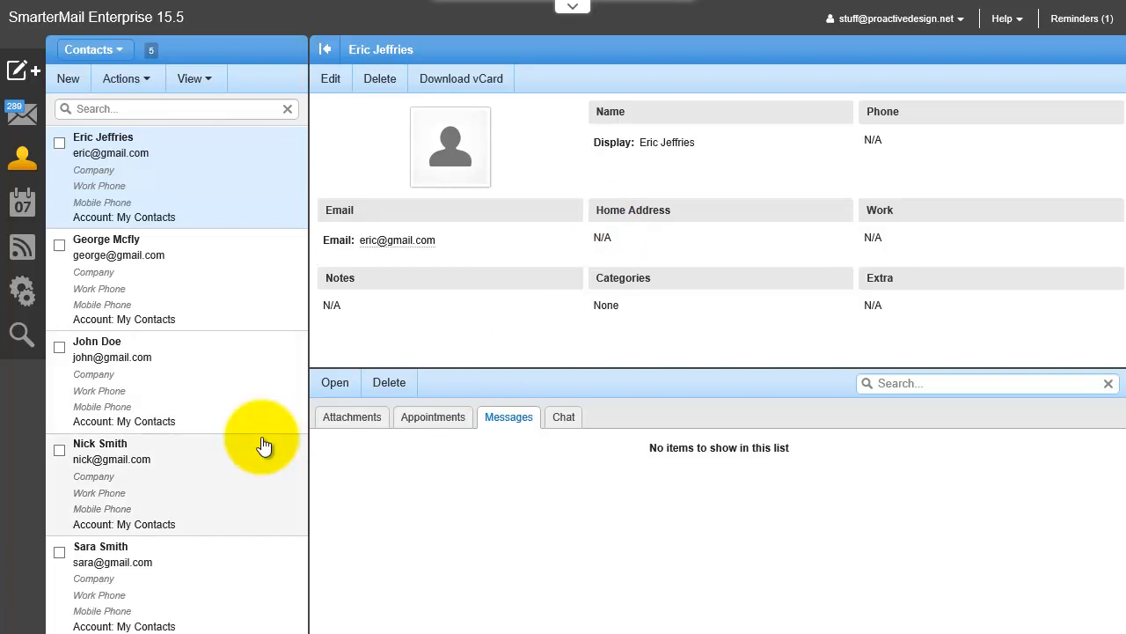
mouse_move(201, 220)
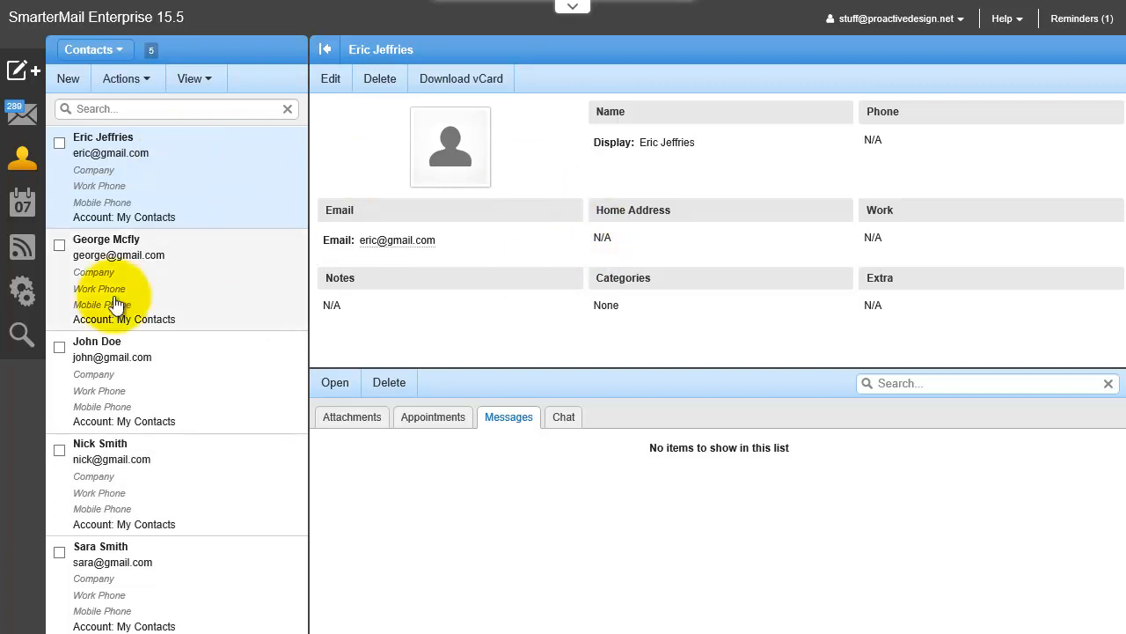
mouse_move(150, 211)
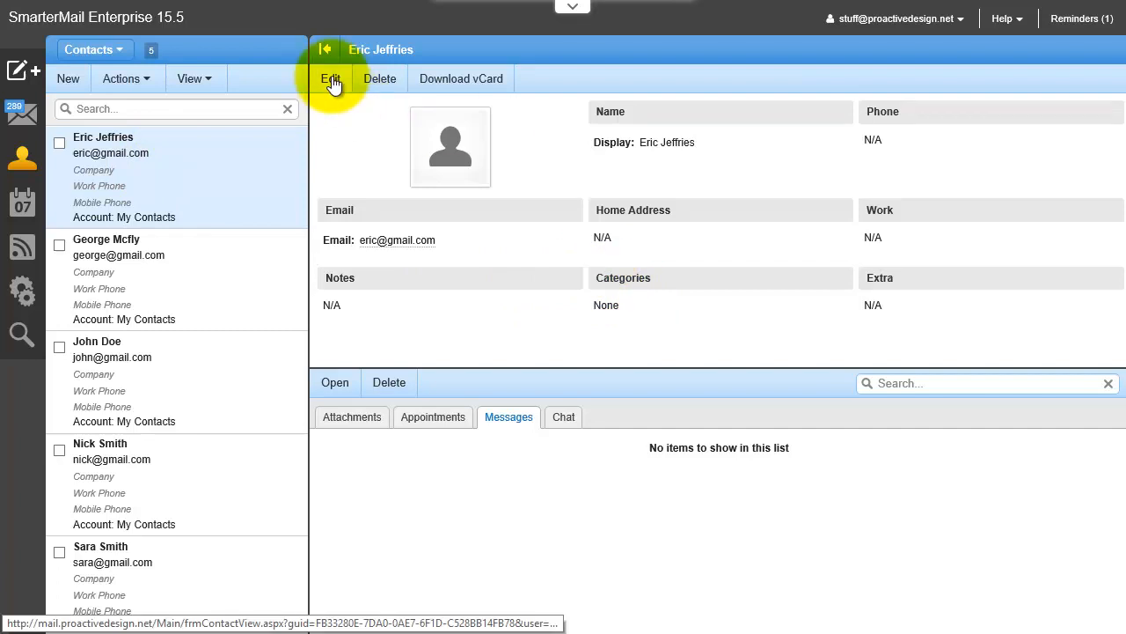
left_click(331, 77)
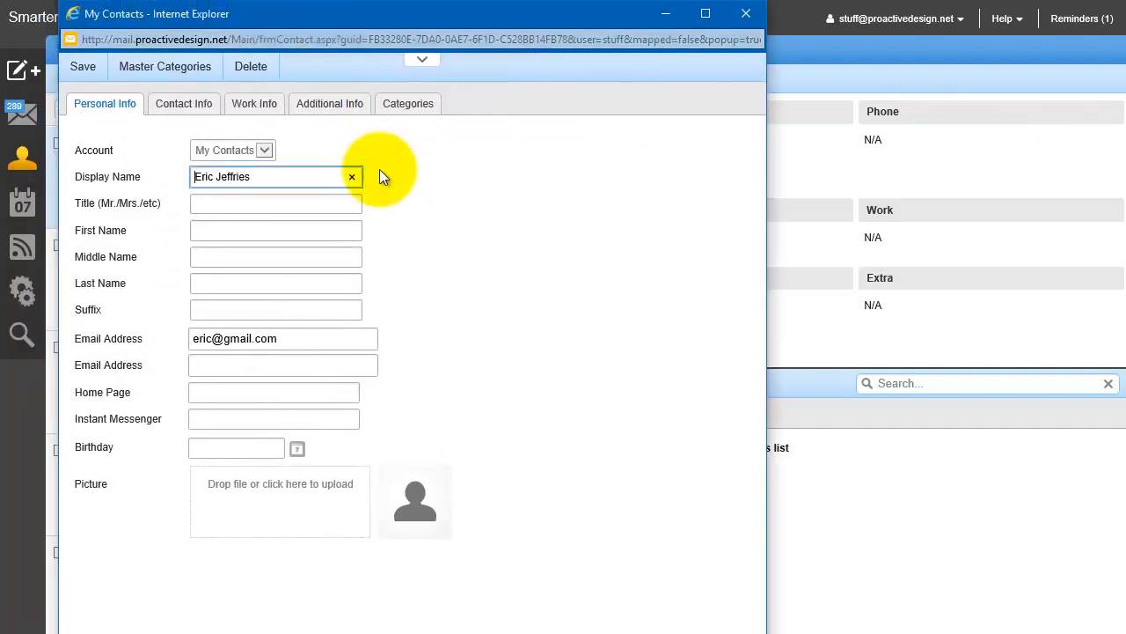
left_click(166, 66)
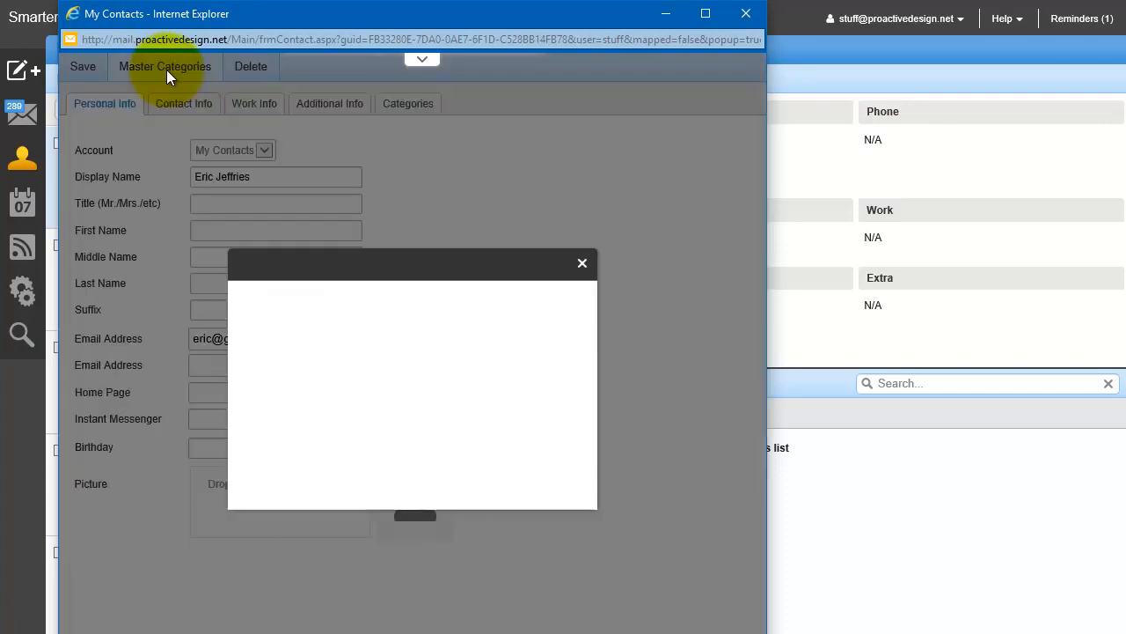
left_click(165, 67)
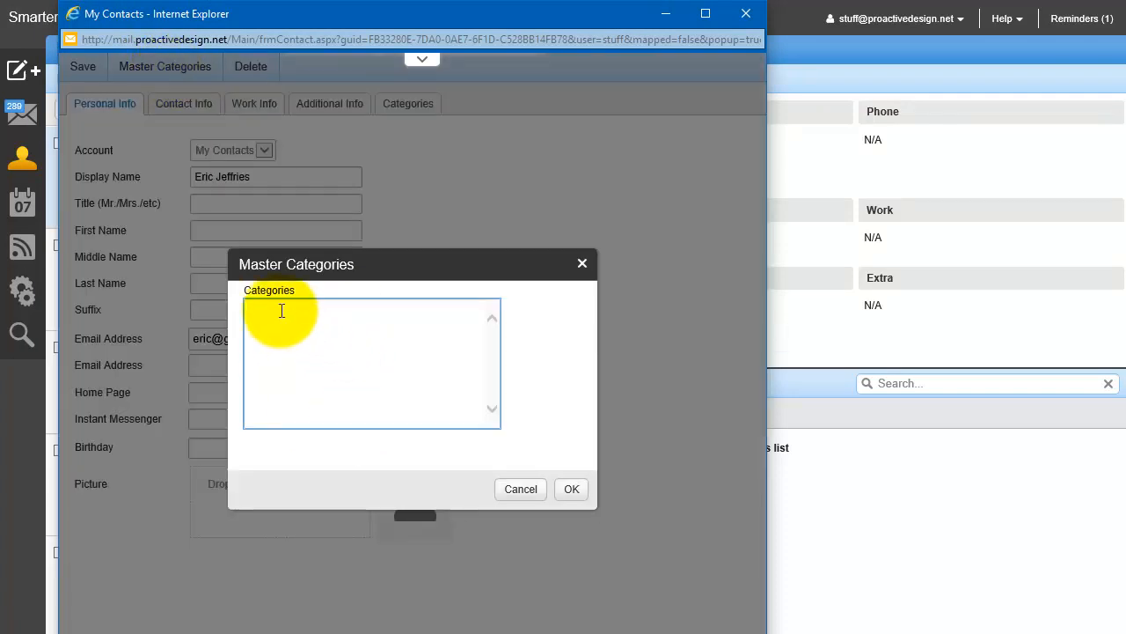
type("Family")
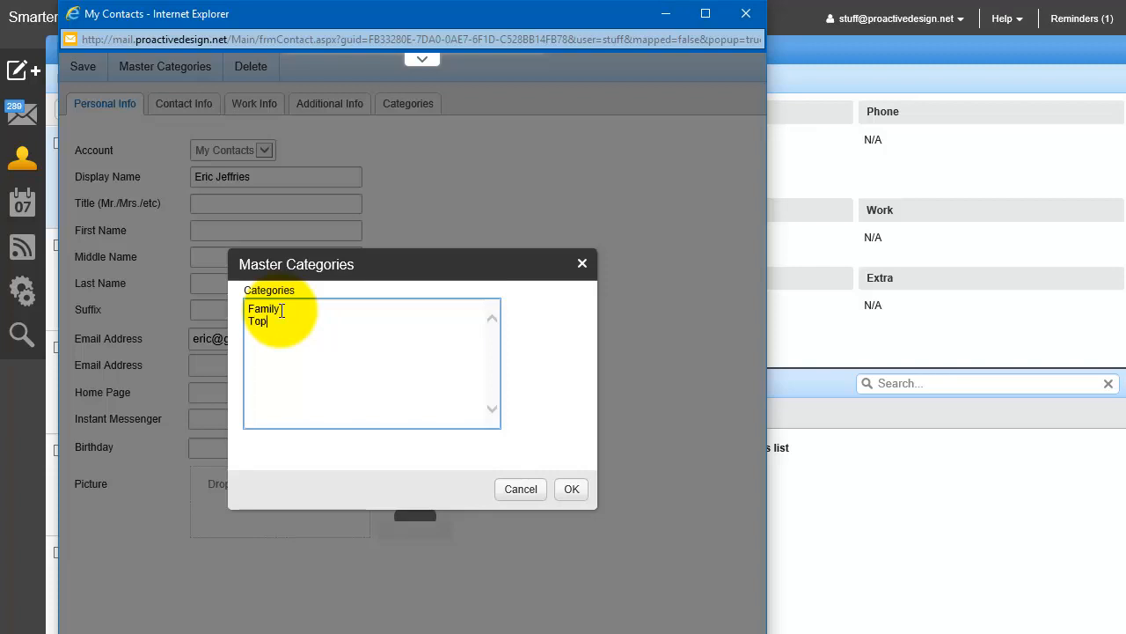
type("secret pro")
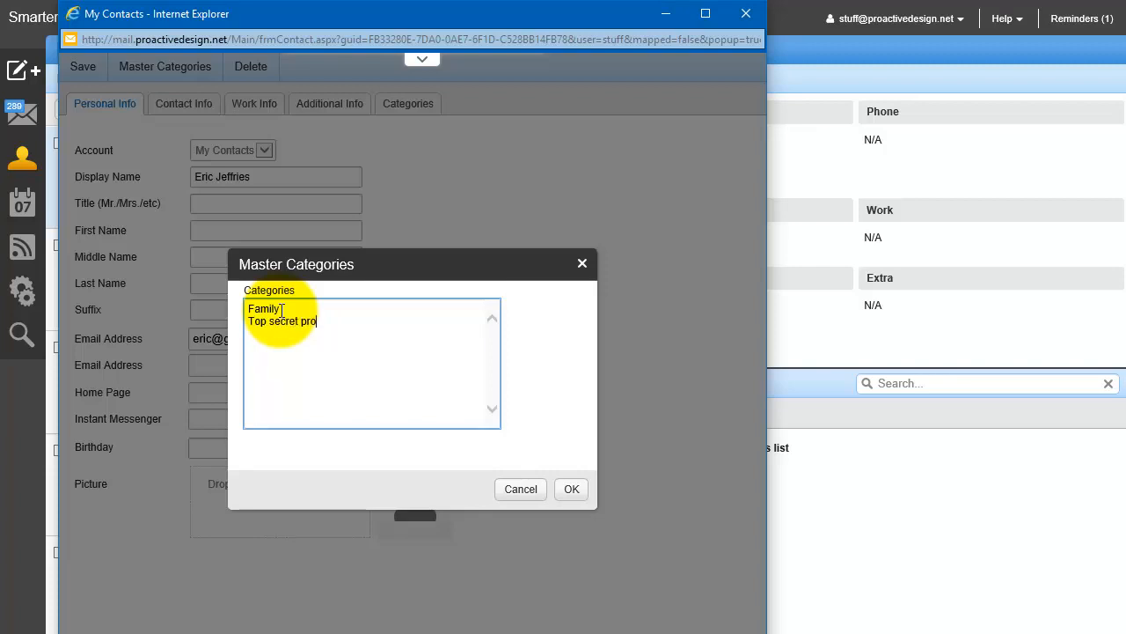
type("ject")
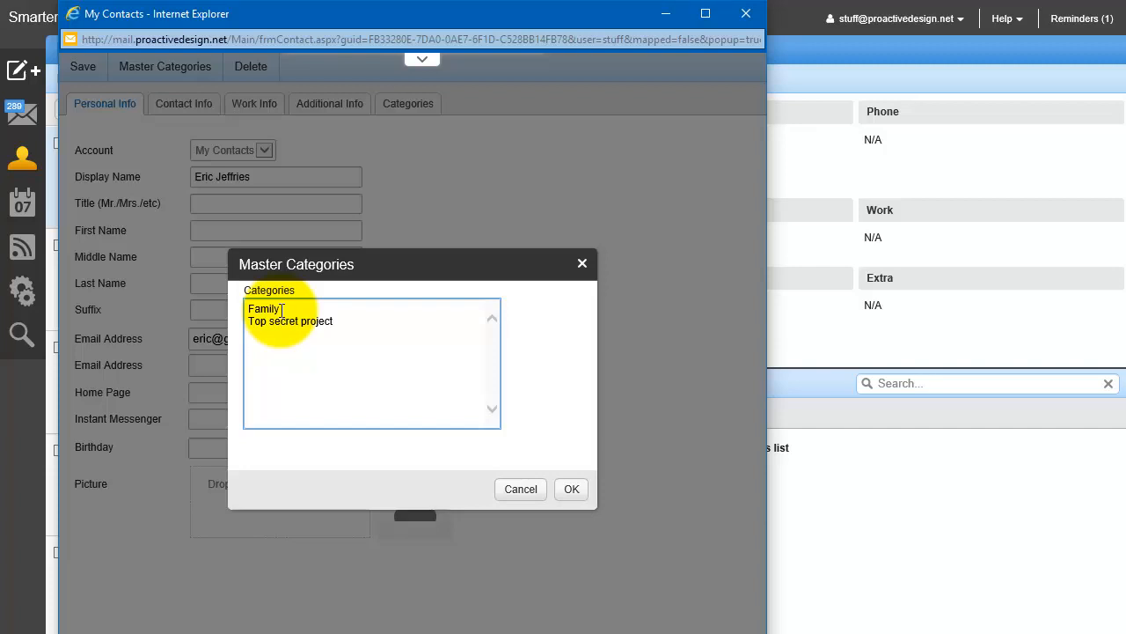
type("Friends")
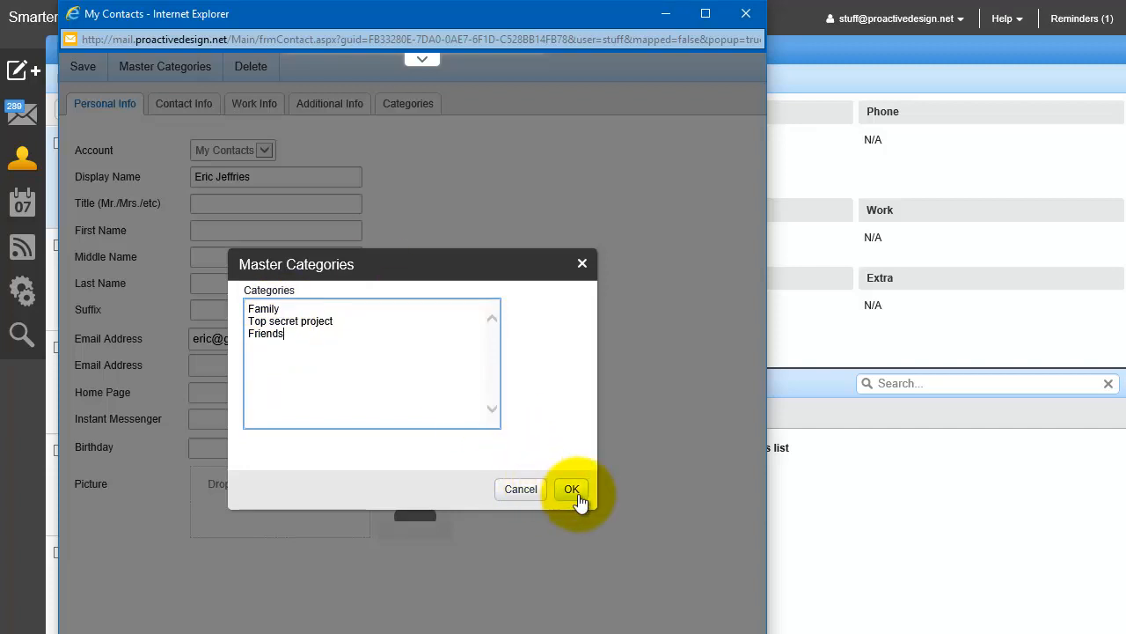
mouse_move(553, 464)
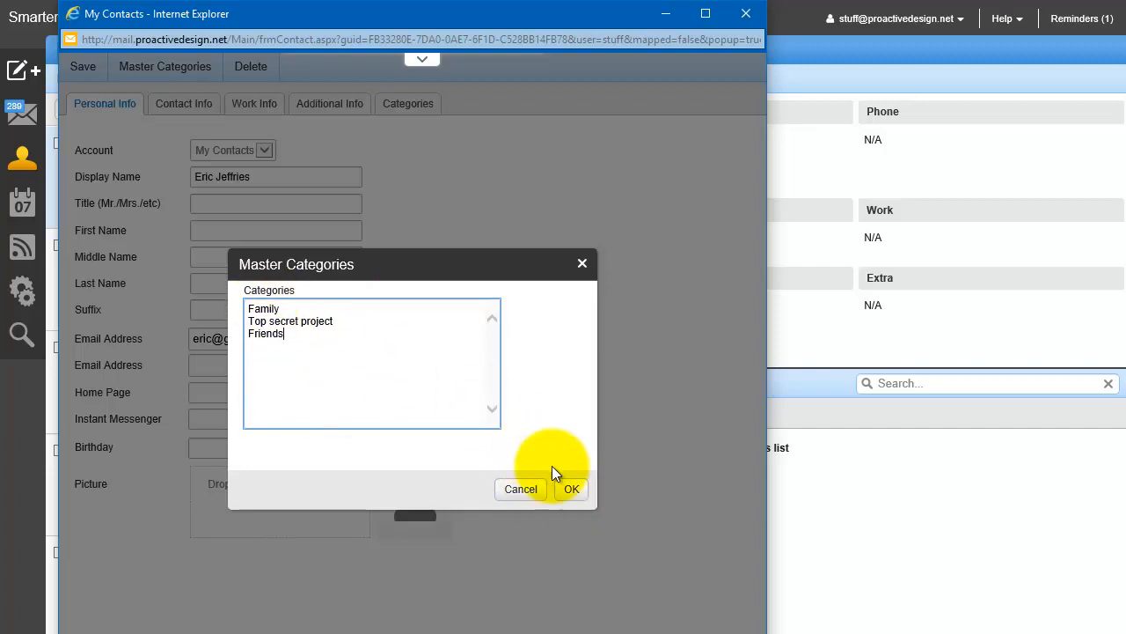
left_click(570, 489)
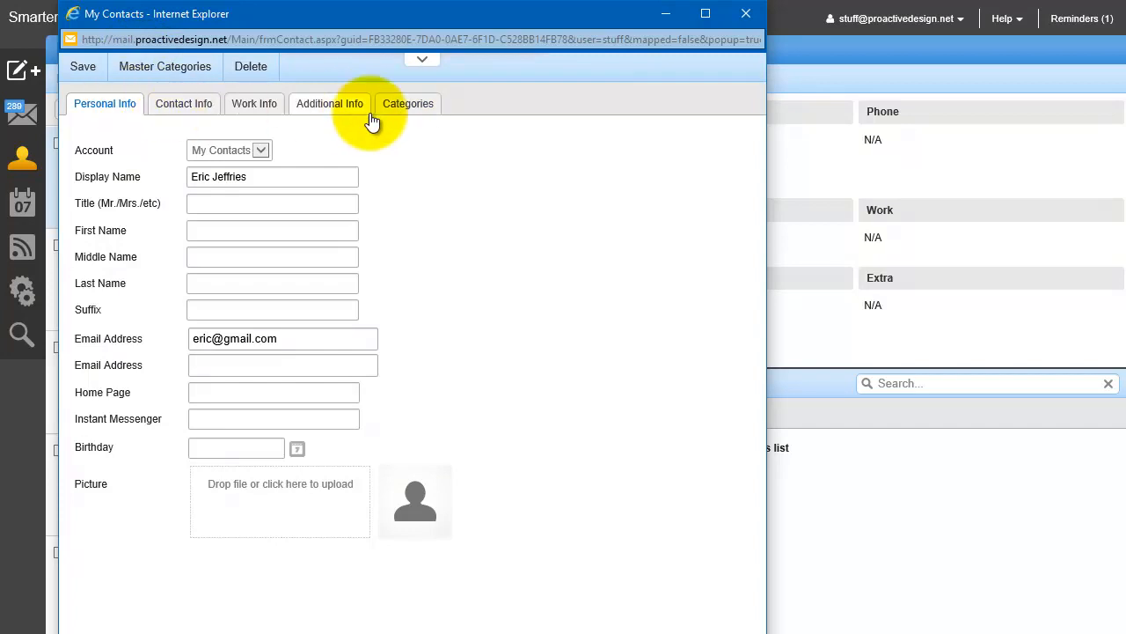
left_click(408, 102)
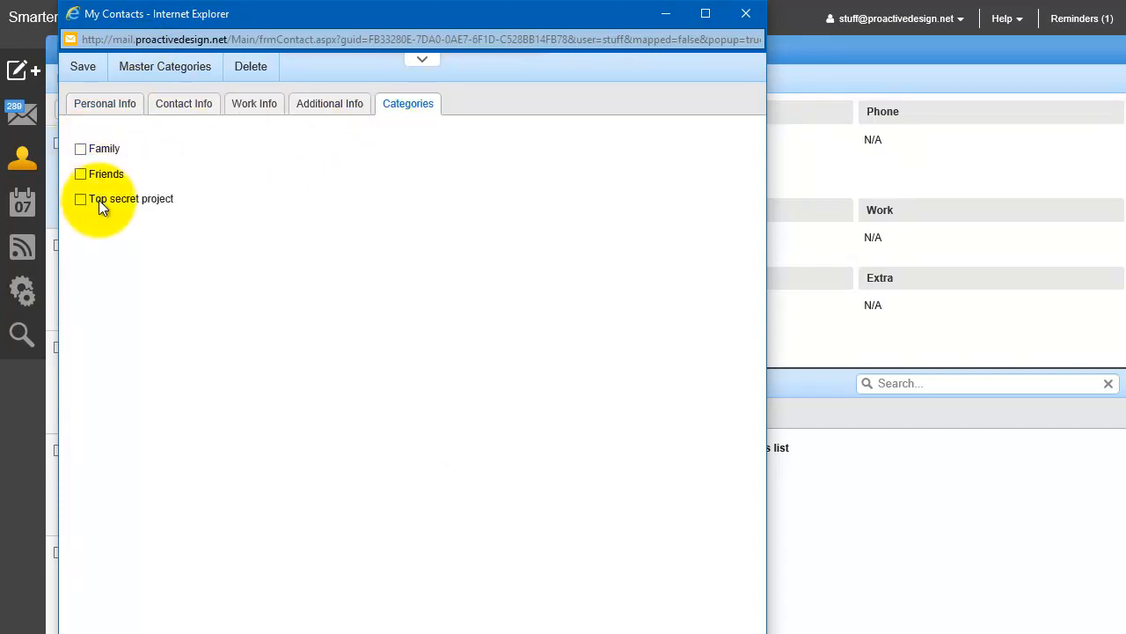
left_click(81, 197)
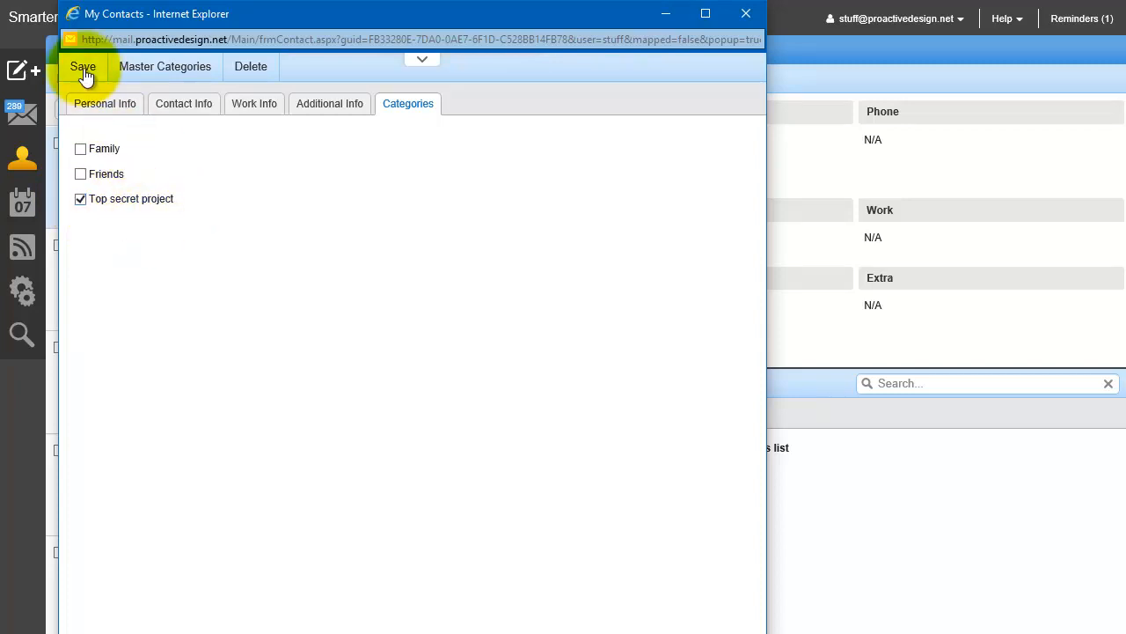
left_click(81, 66)
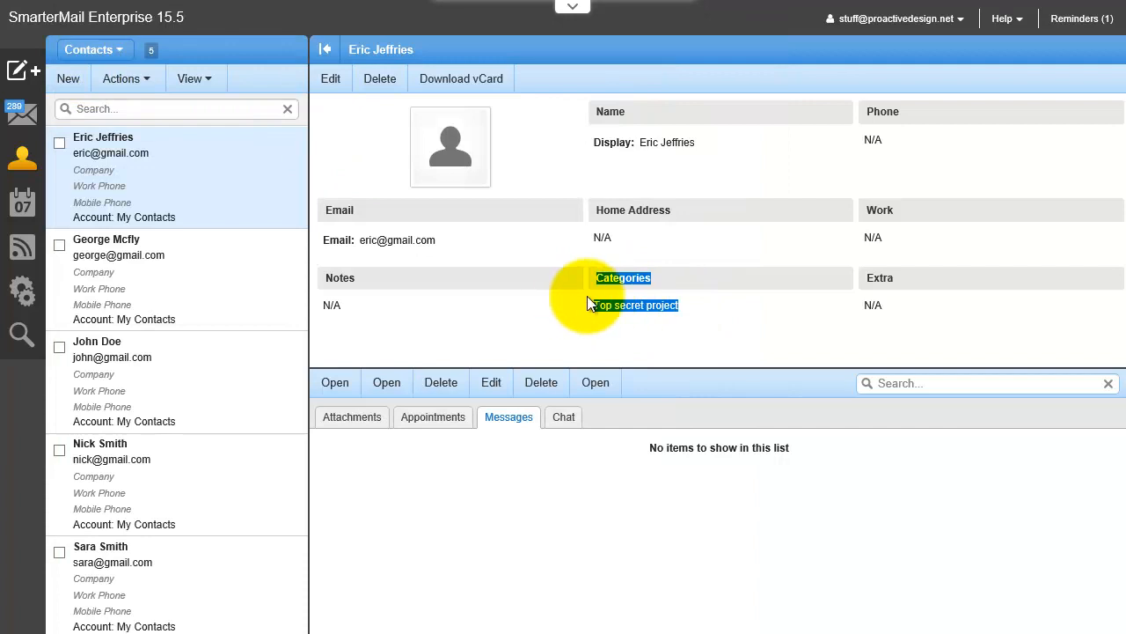
mouse_move(711, 315)
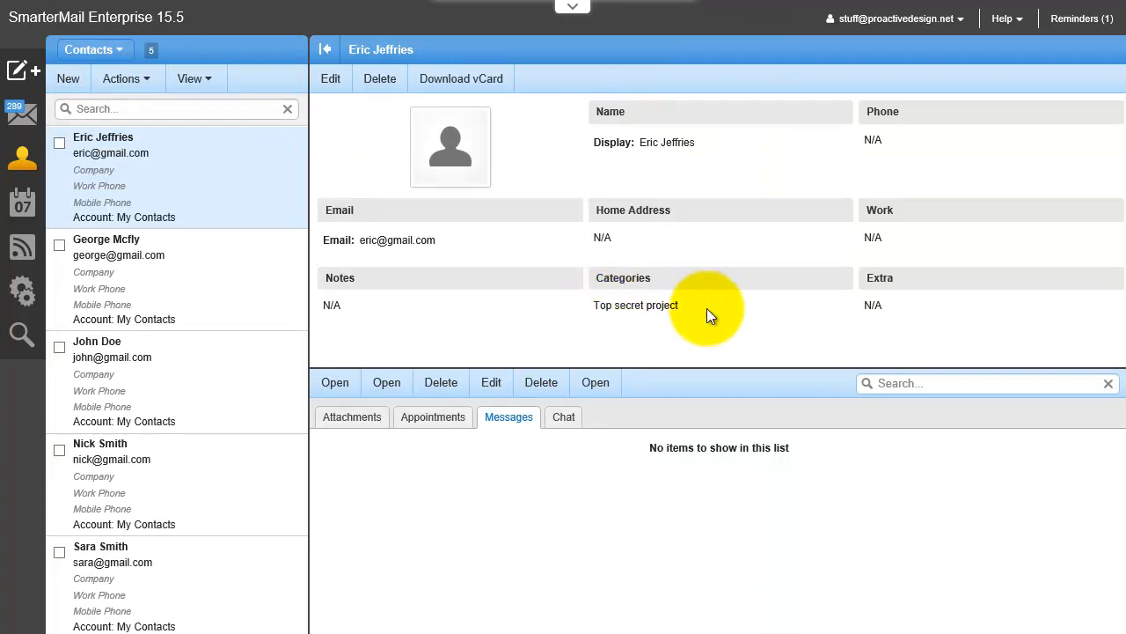
mouse_move(52, 364)
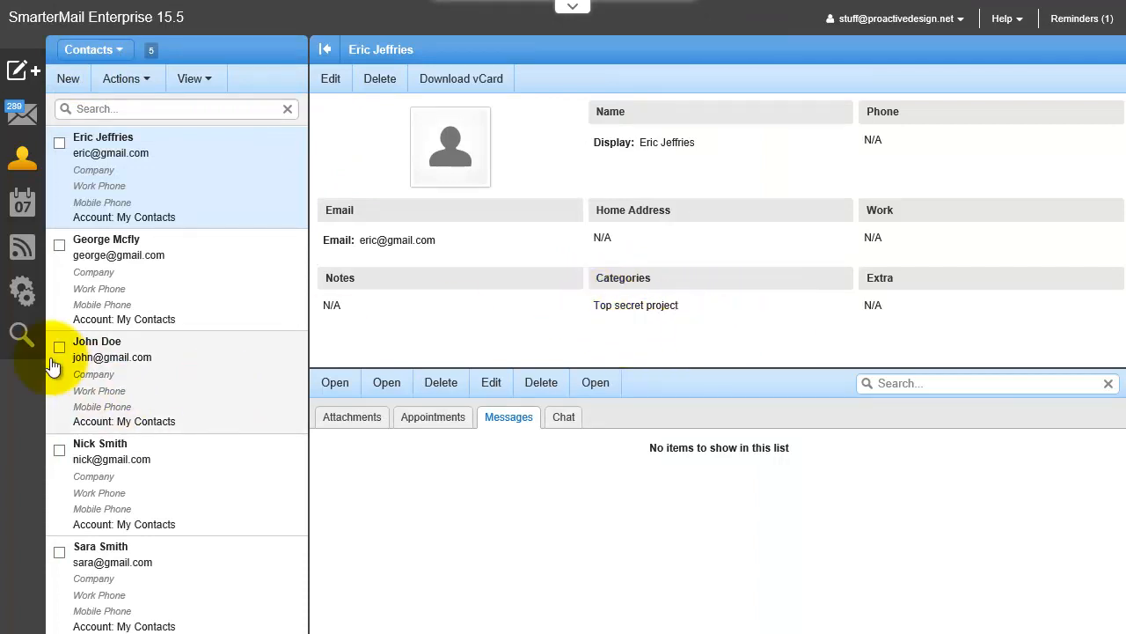
- Give John Doe the Top secret project category and save
left_click(113, 355)
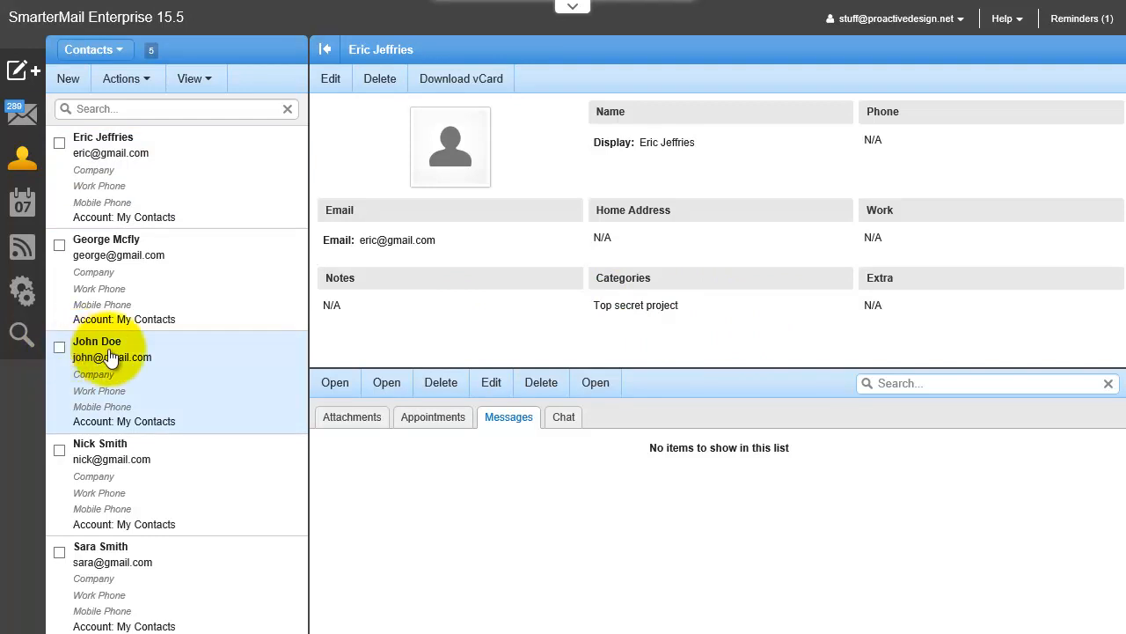
left_click(99, 341)
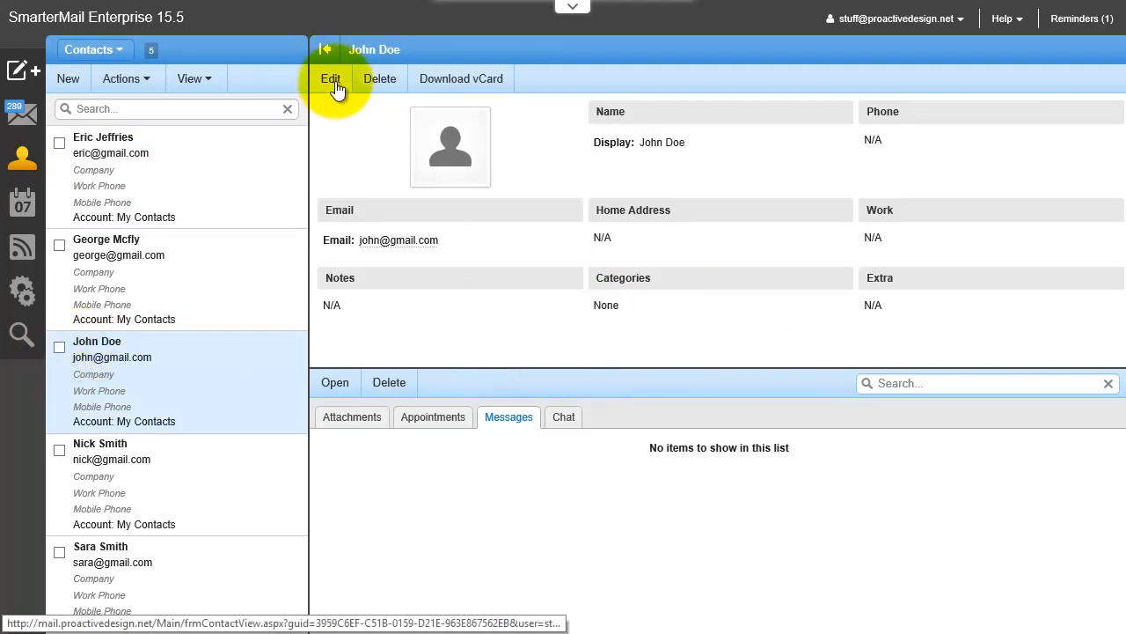
left_click(331, 77)
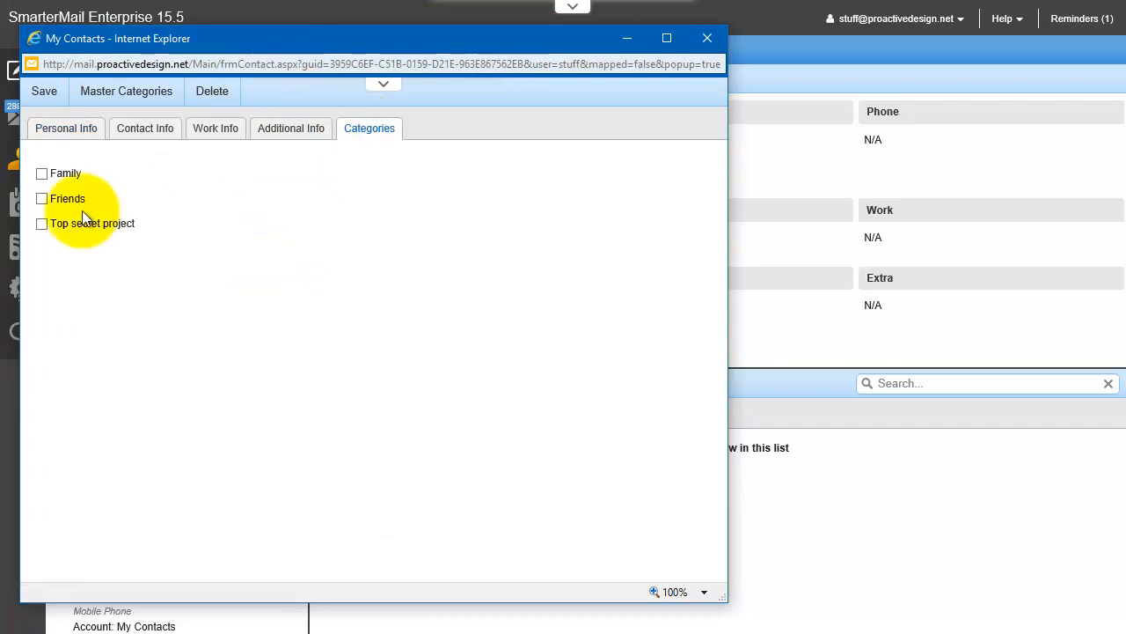
left_click(44, 91)
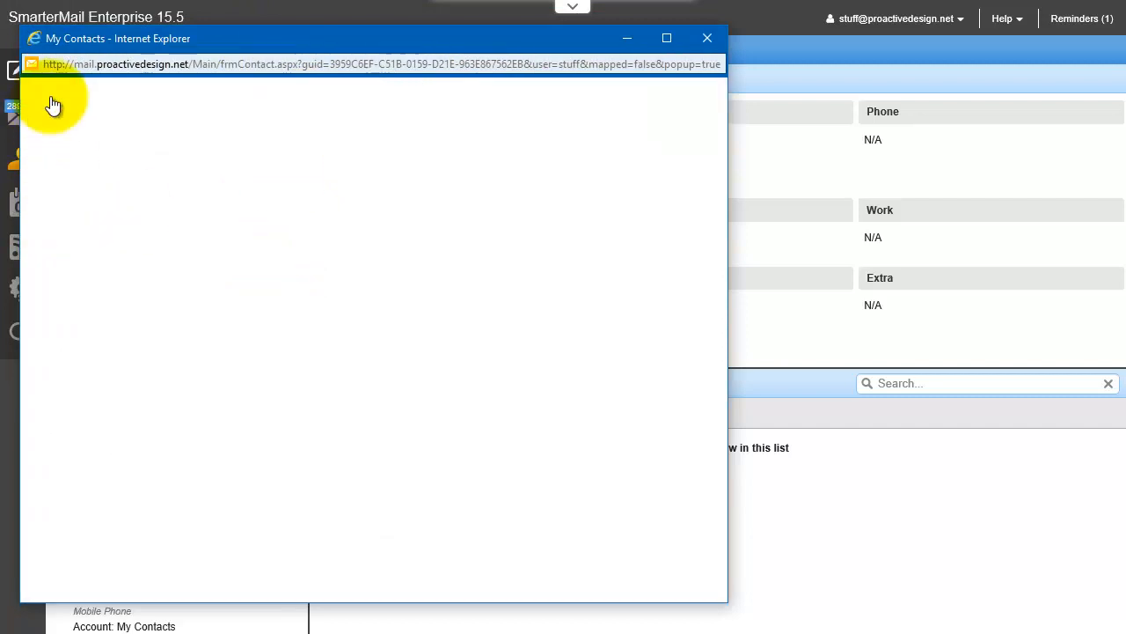
left_click(708, 39)
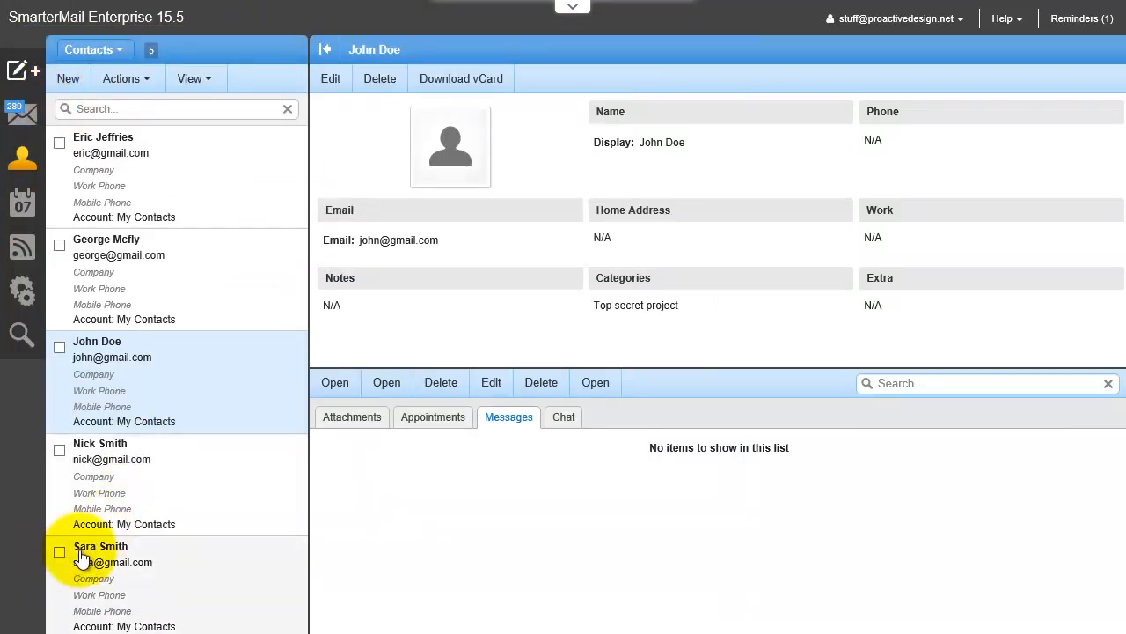
left_click(100, 546)
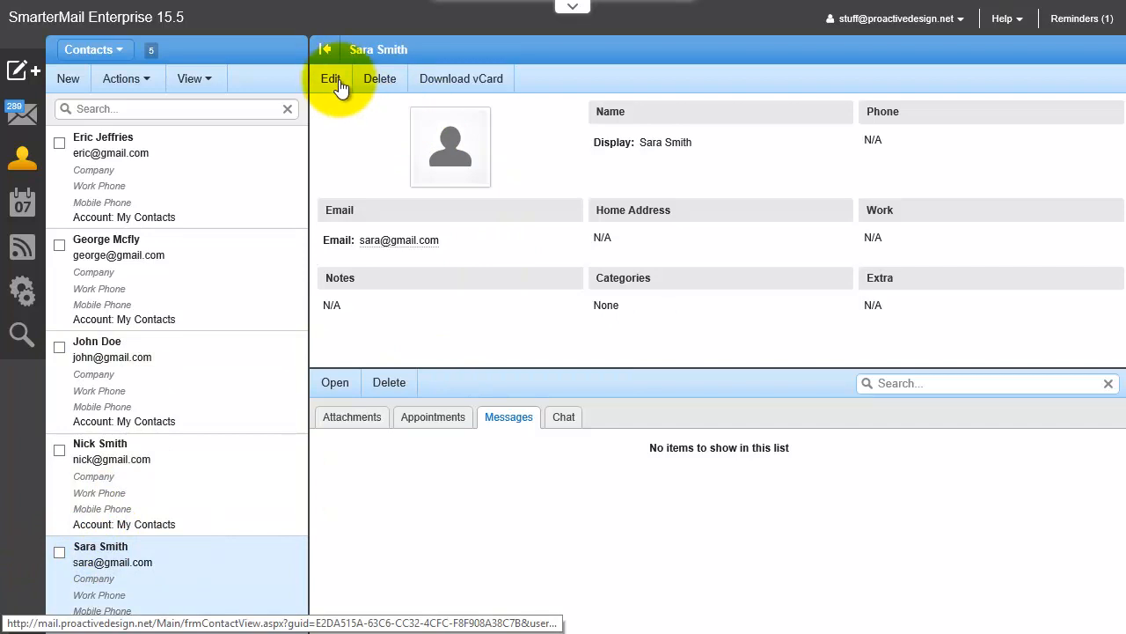
left_click(331, 77)
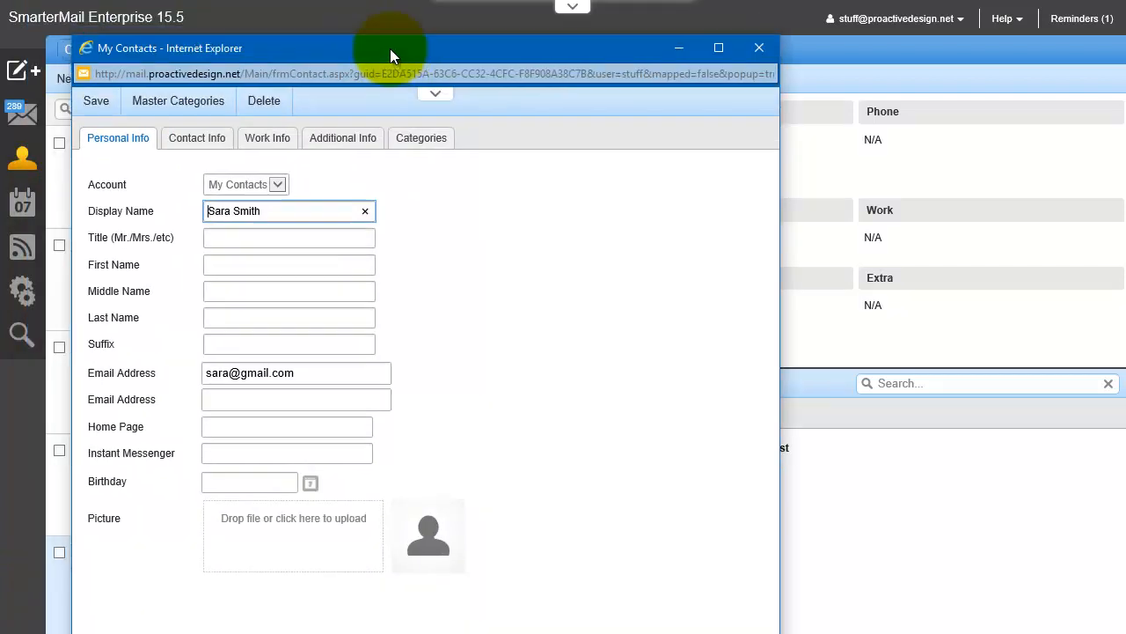
left_click(421, 138)
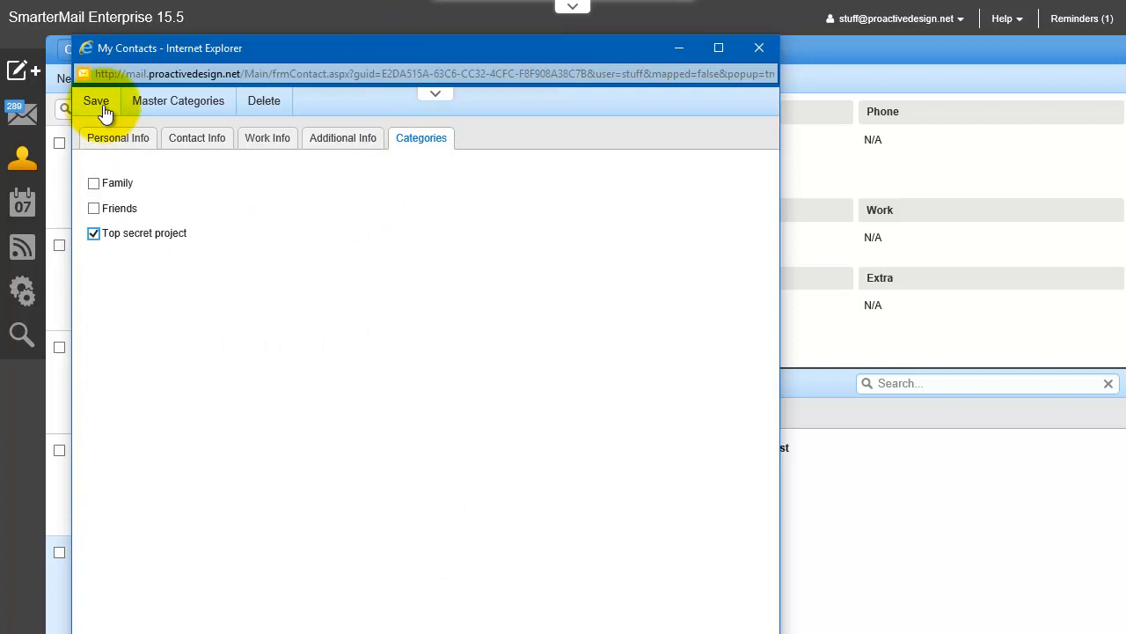
left_click(95, 100)
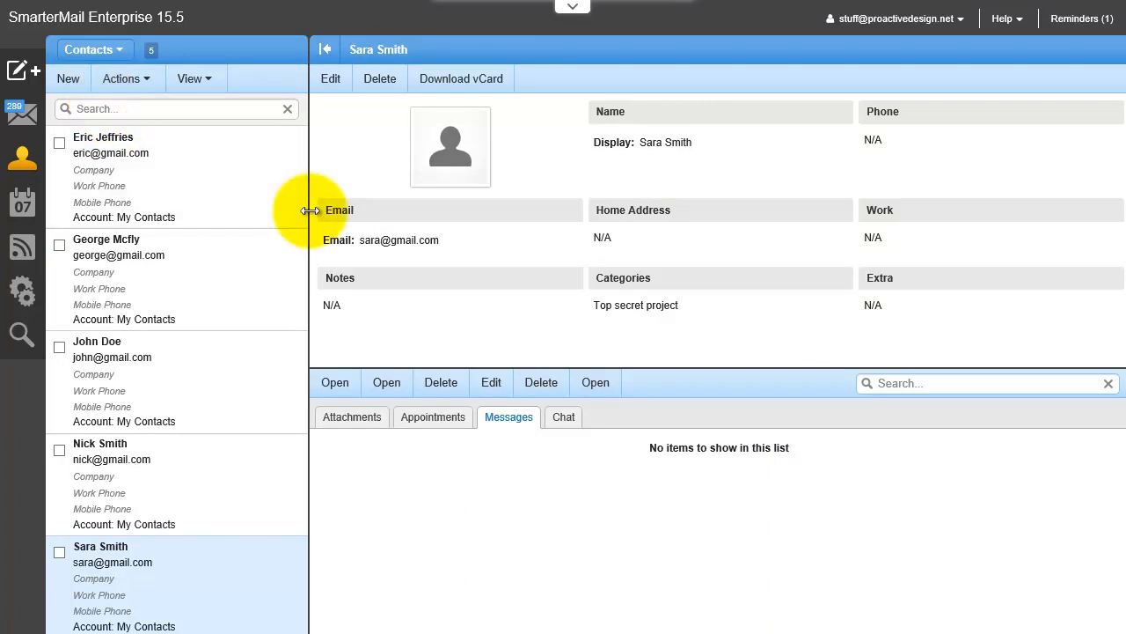
mouse_move(359, 283)
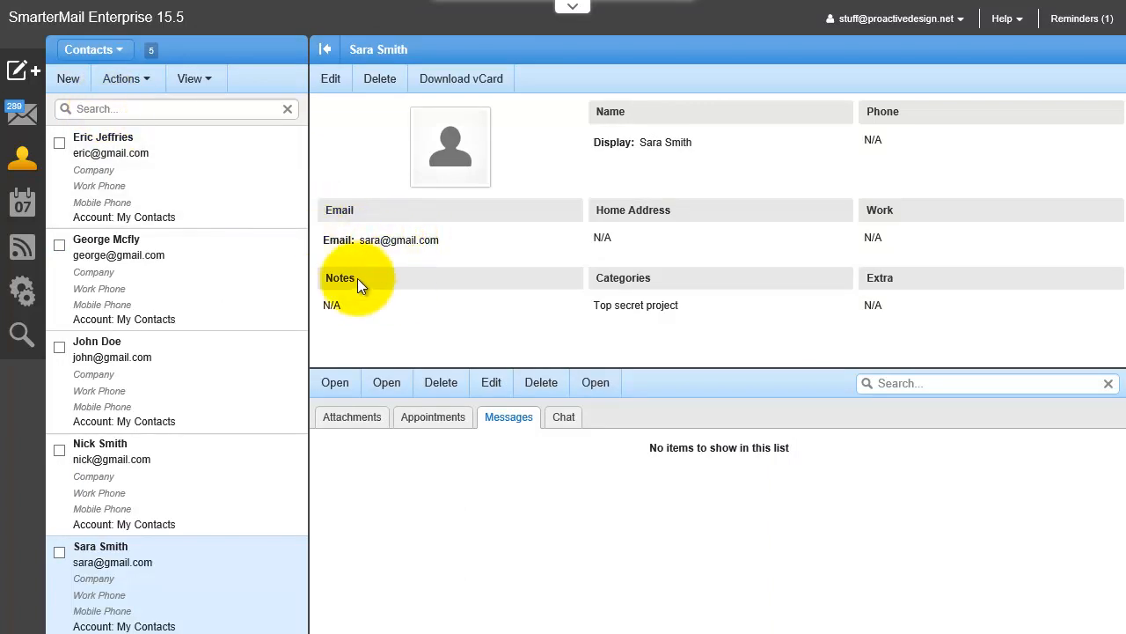
mouse_move(413, 331)
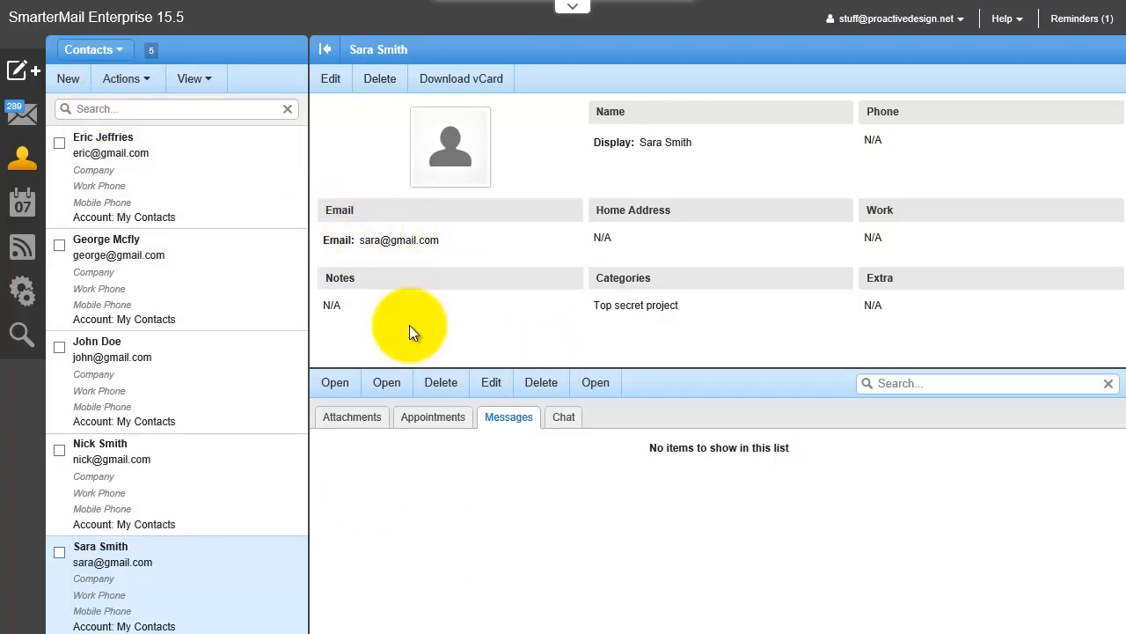
left_click(21, 115)
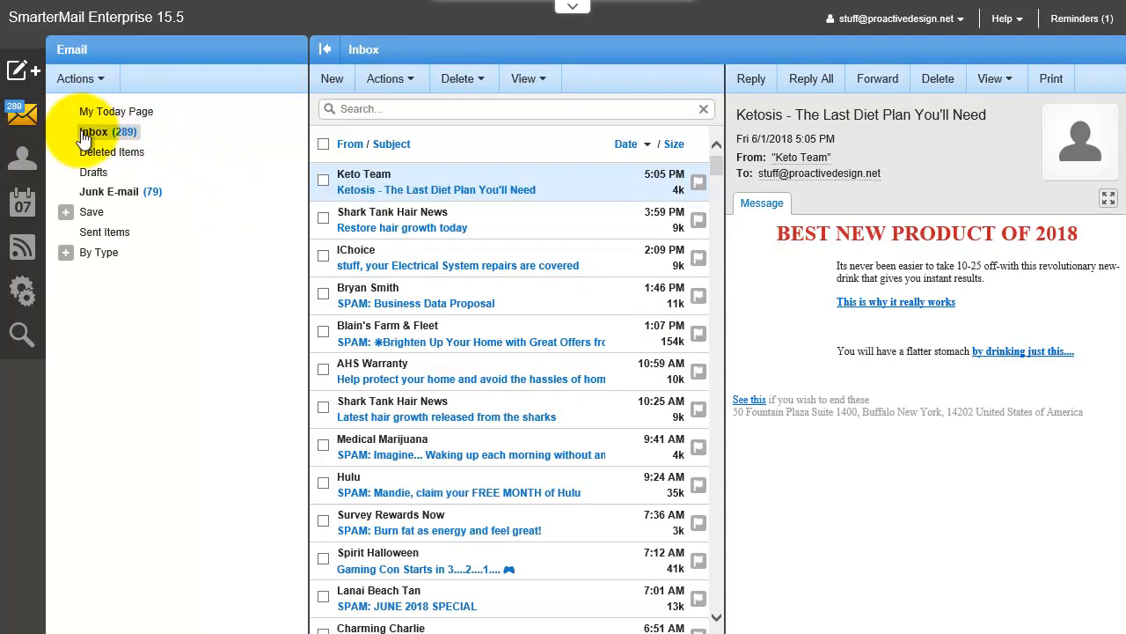
left_click(23, 71)
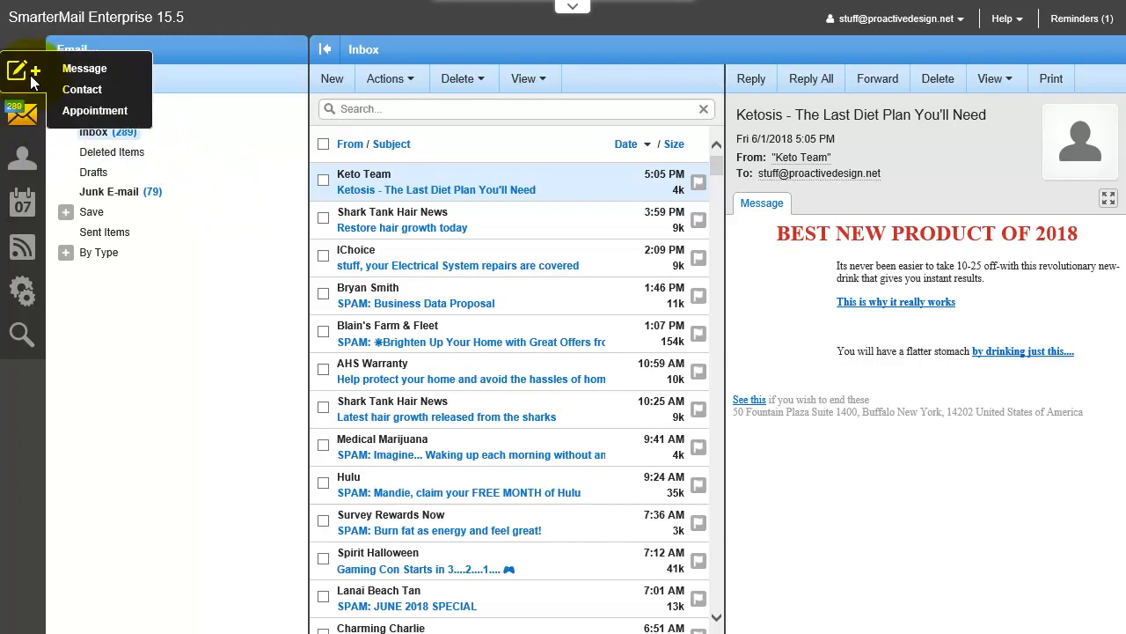
left_click(84, 67)
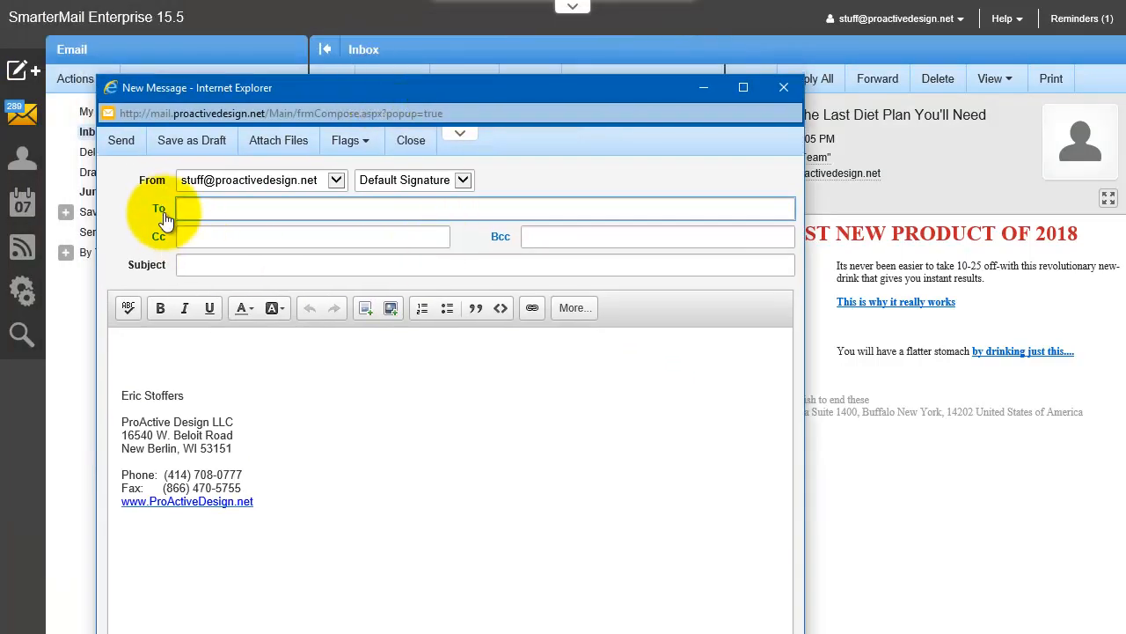
left_click(159, 211)
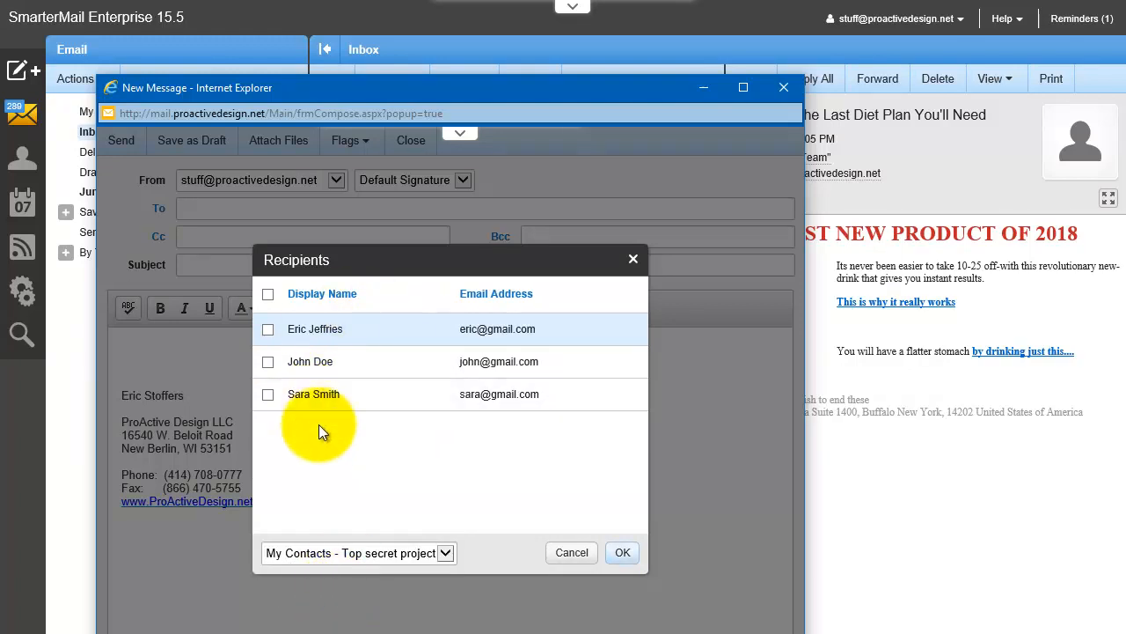
left_click(268, 294)
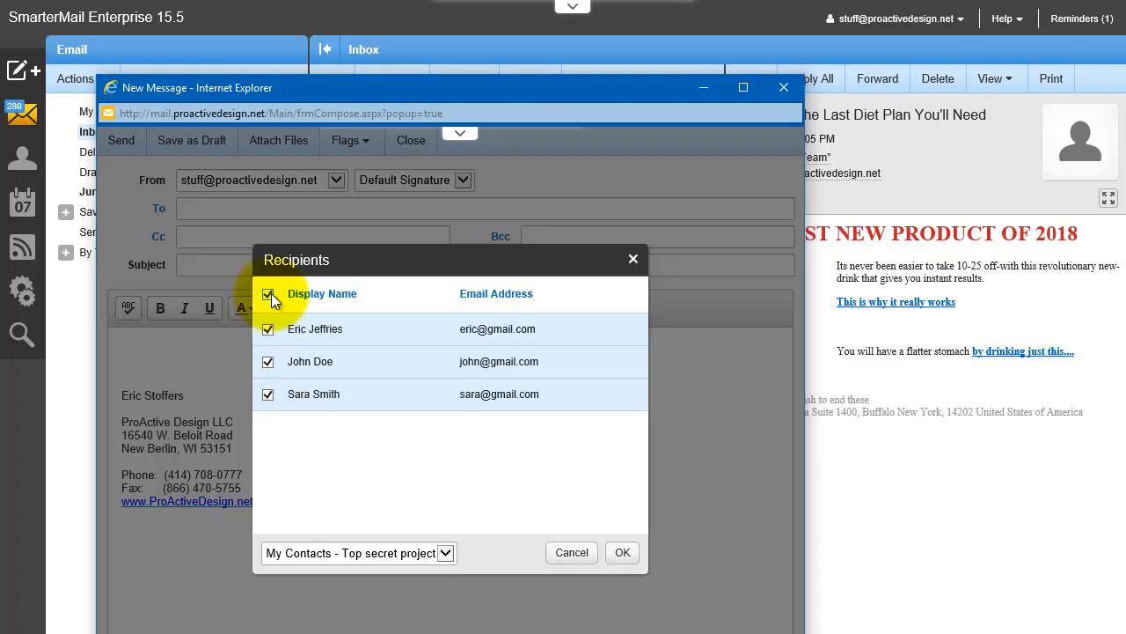
left_click(623, 553)
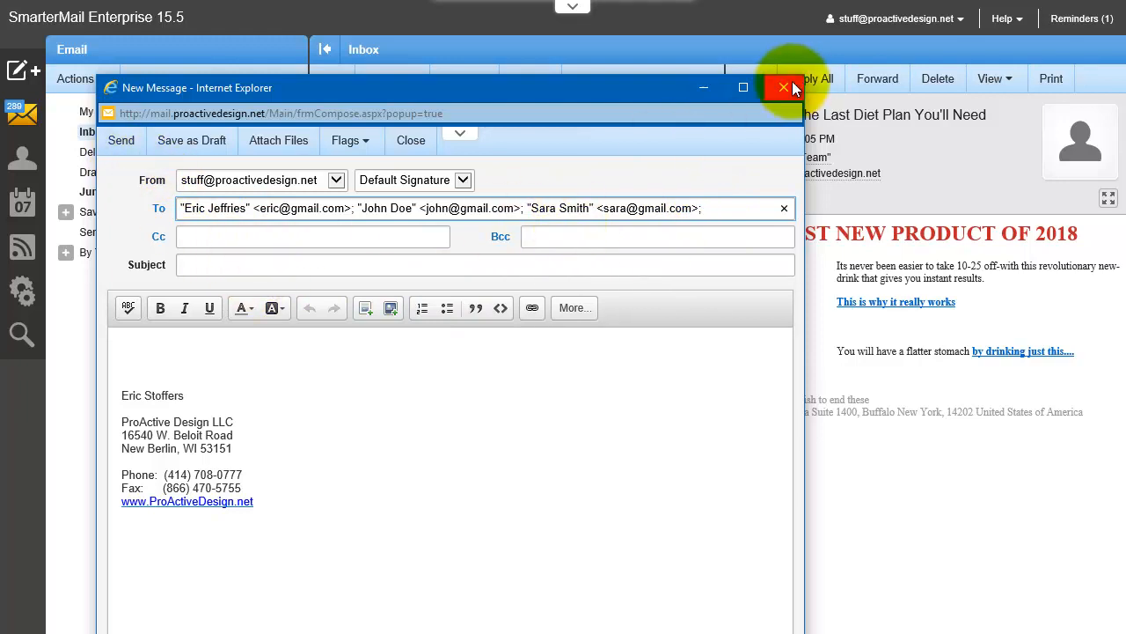
left_click(785, 88)
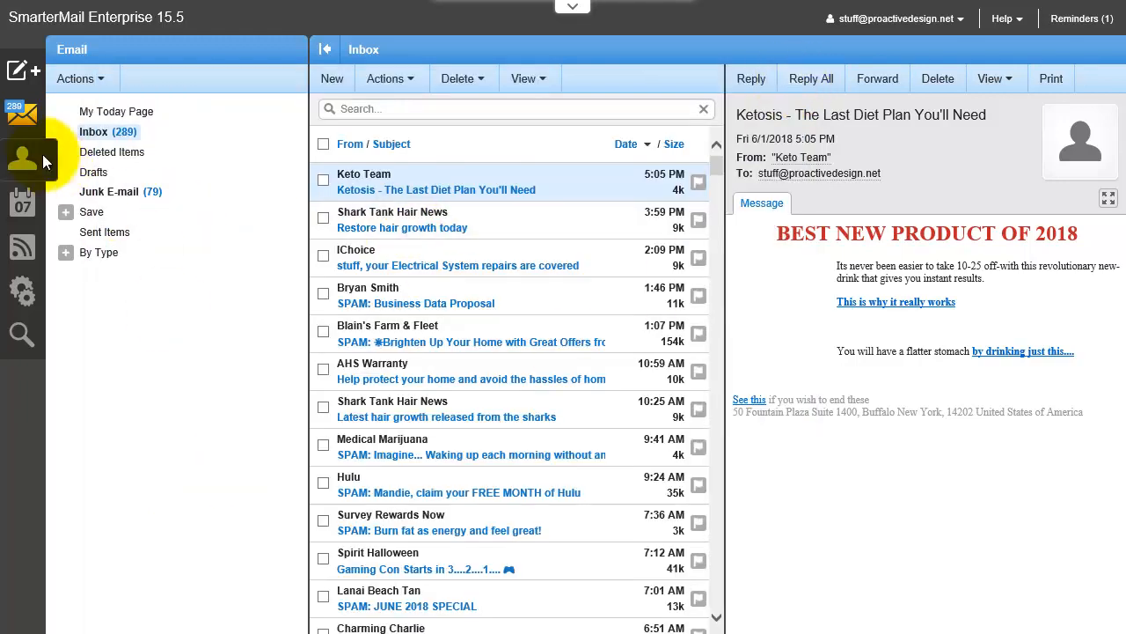
mouse_move(21, 114)
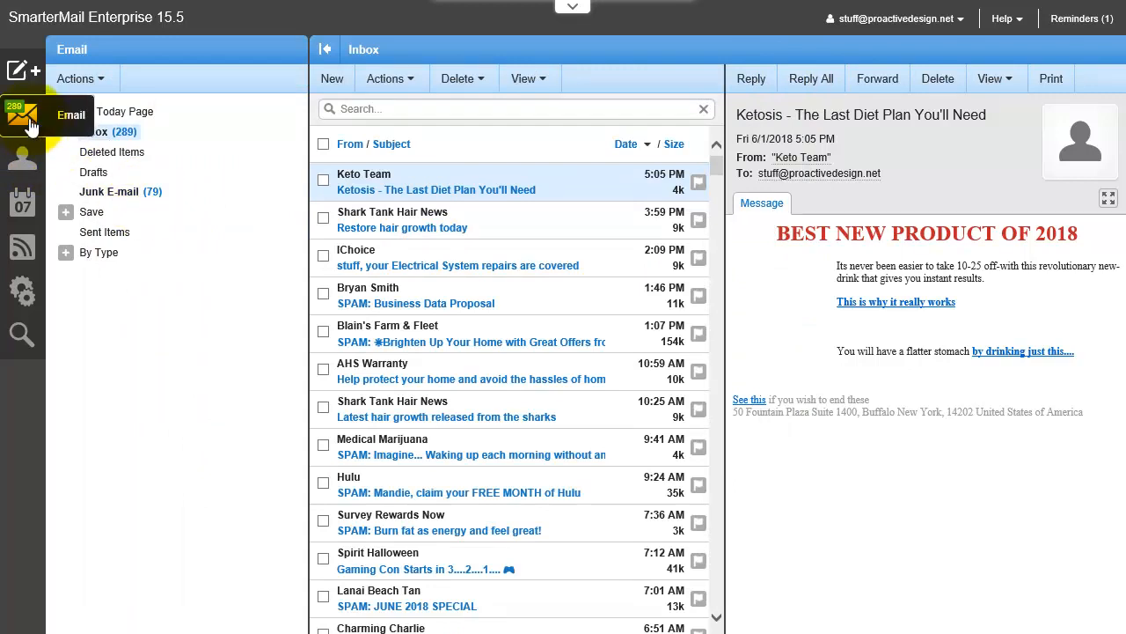
left_click(76, 77)
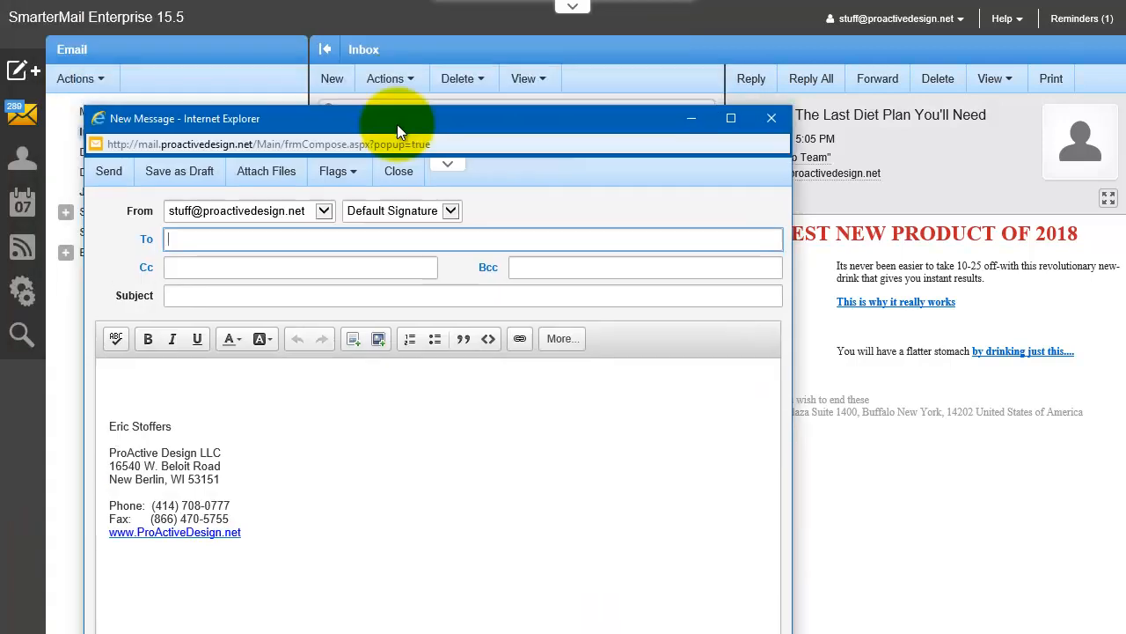
left_click(146, 239)
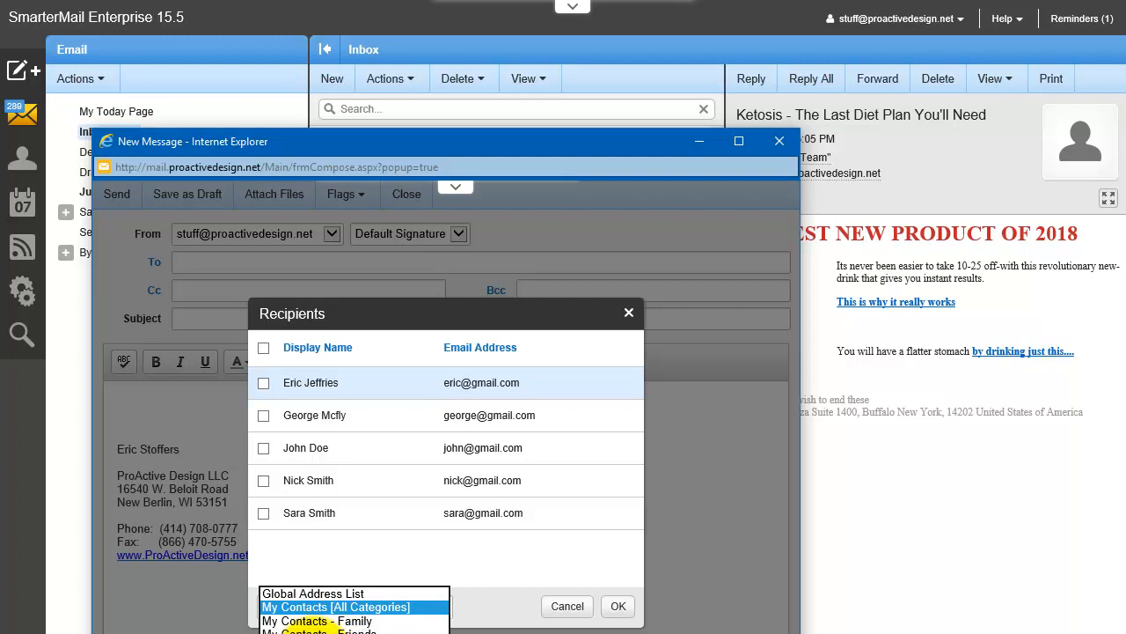
left_click(354, 606)
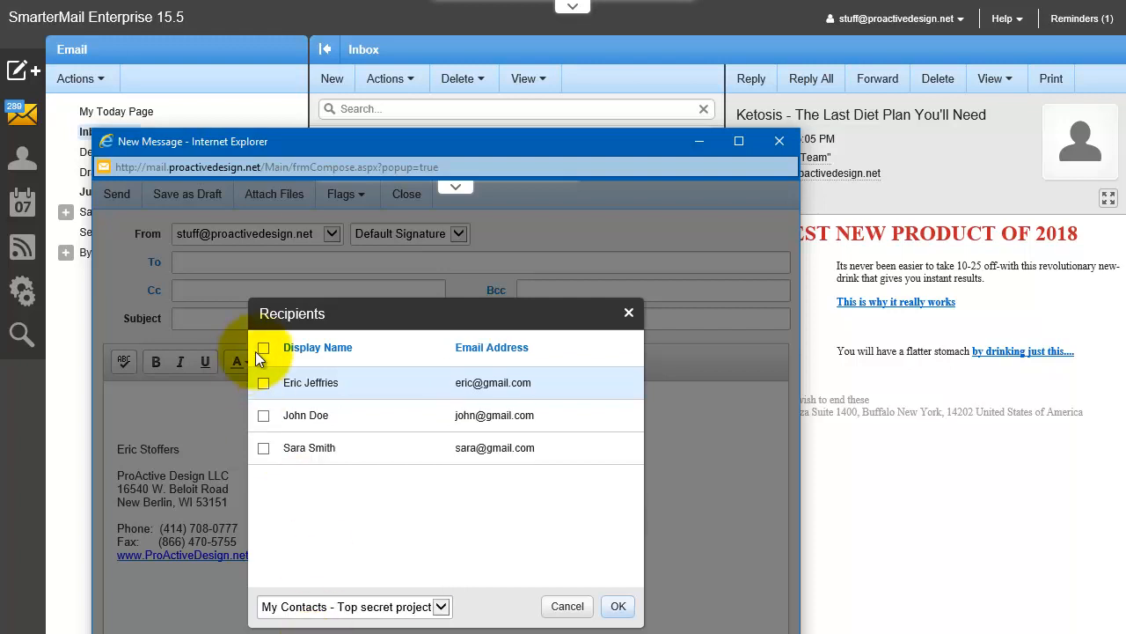
left_click(617, 605)
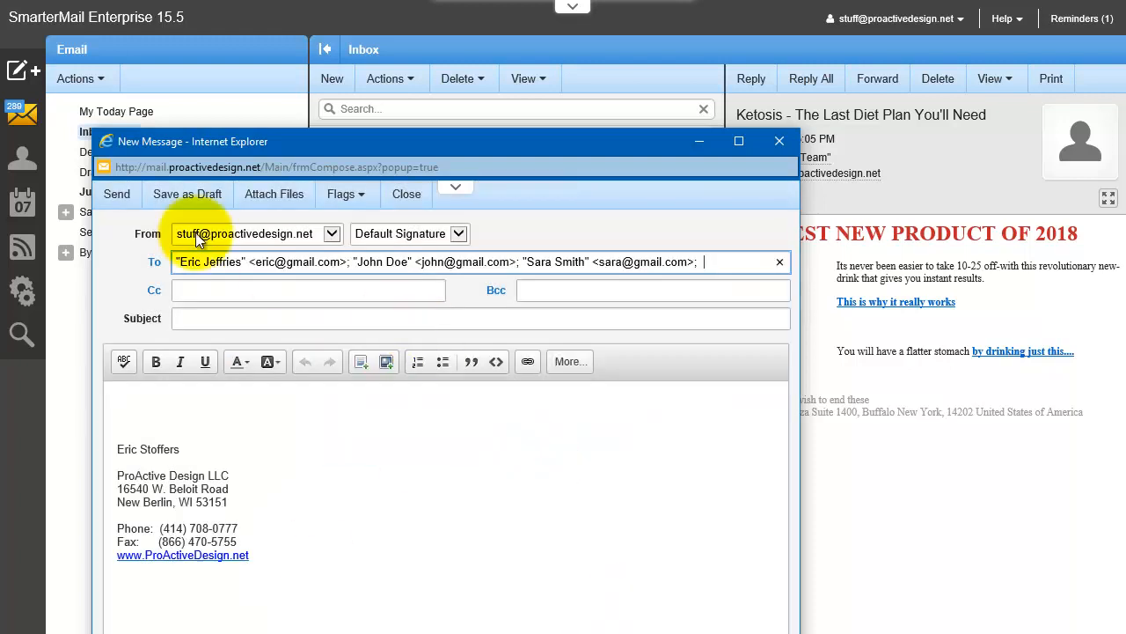